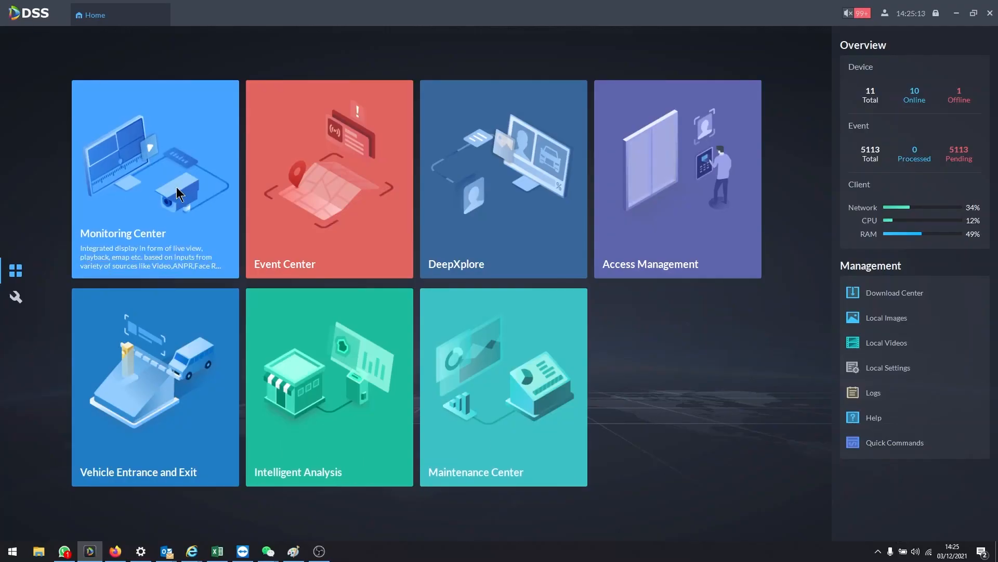
# Step: Open the Monitoring Center workspace from the DSS Pro Home page
pyautogui.click(155, 179)
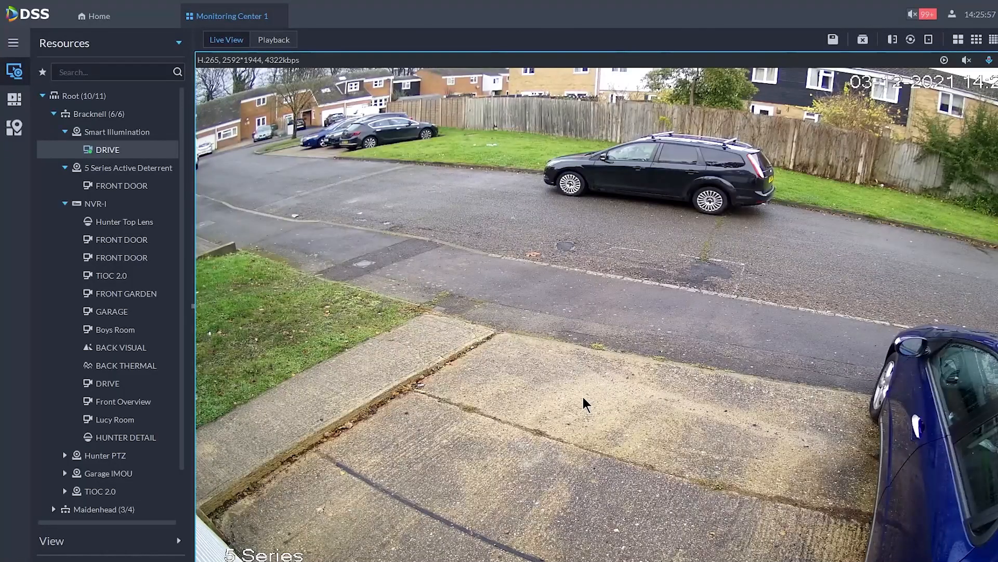
pyautogui.moveTo(468, 443)
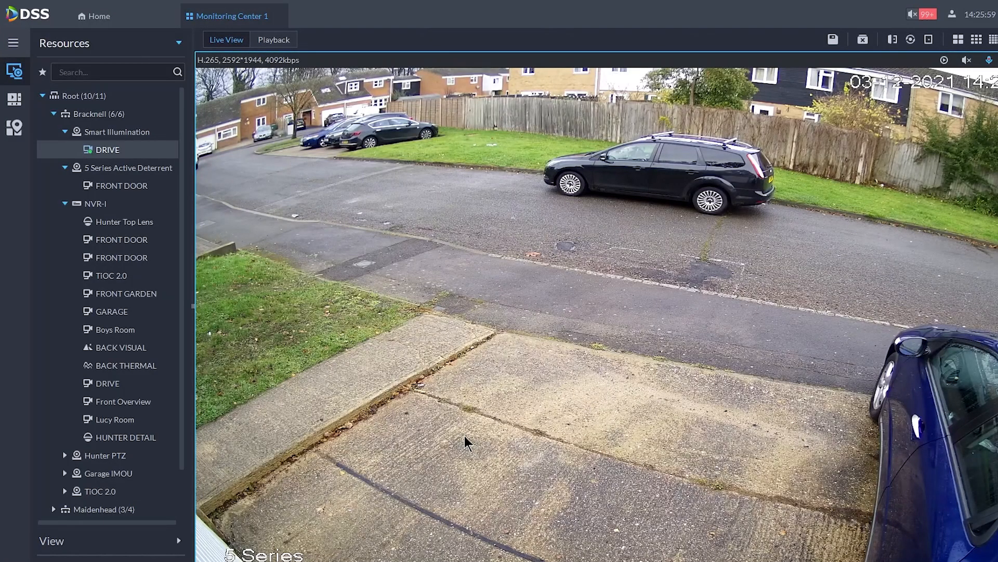
pyautogui.moveTo(949, 297)
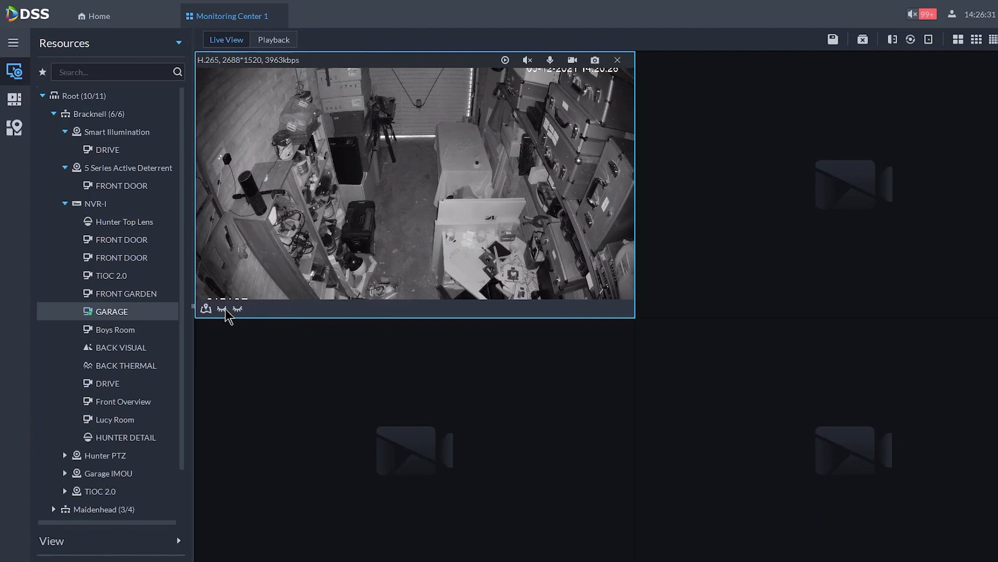
pyautogui.moveTo(223, 309)
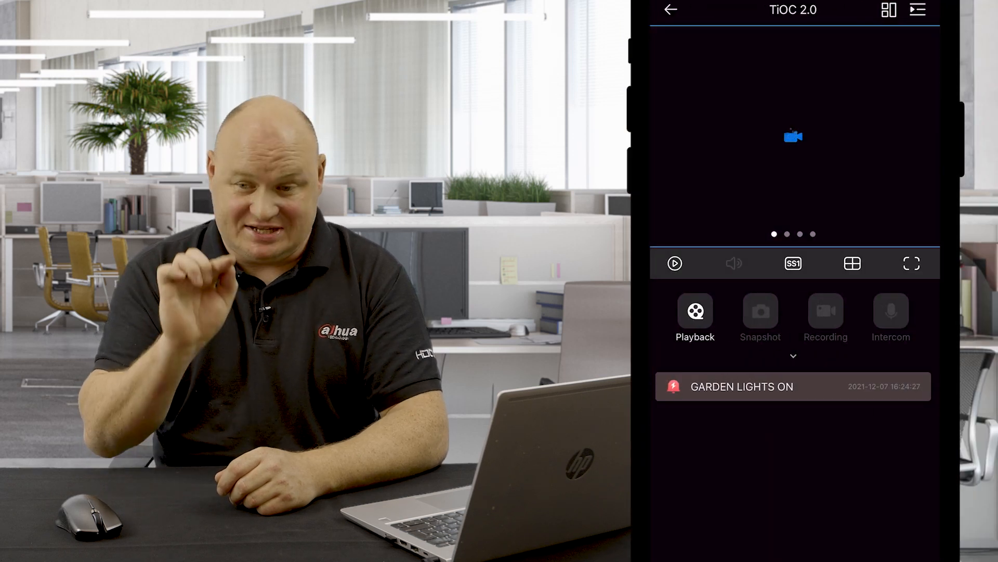
# Step: Open the 'Create your own' IFTTT applet builder
pyautogui.click(674, 263)
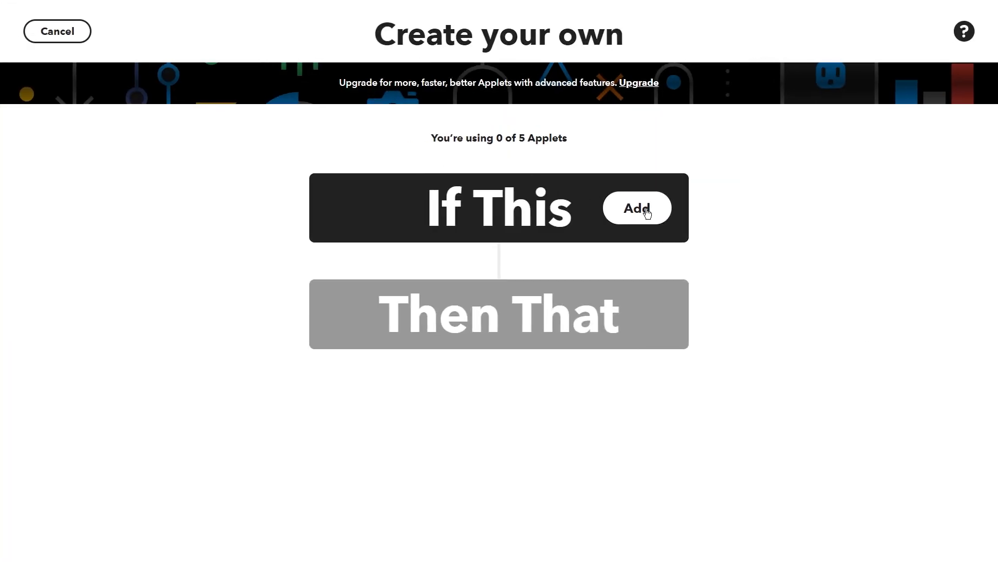
# Step: Add an If This trigger and scroll the service catalogue past the A entries
pyautogui.click(635, 208)
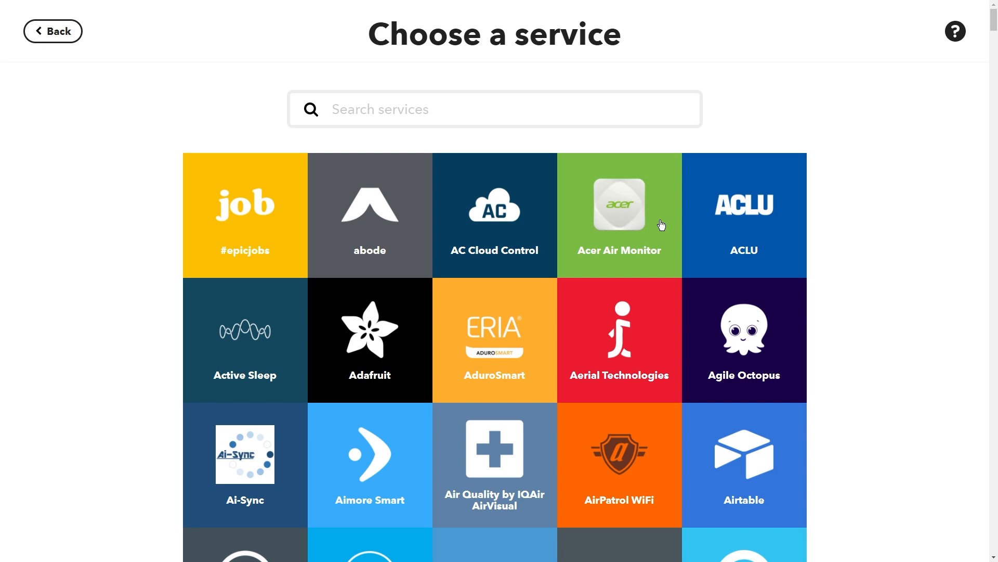
pyautogui.scroll(-3)
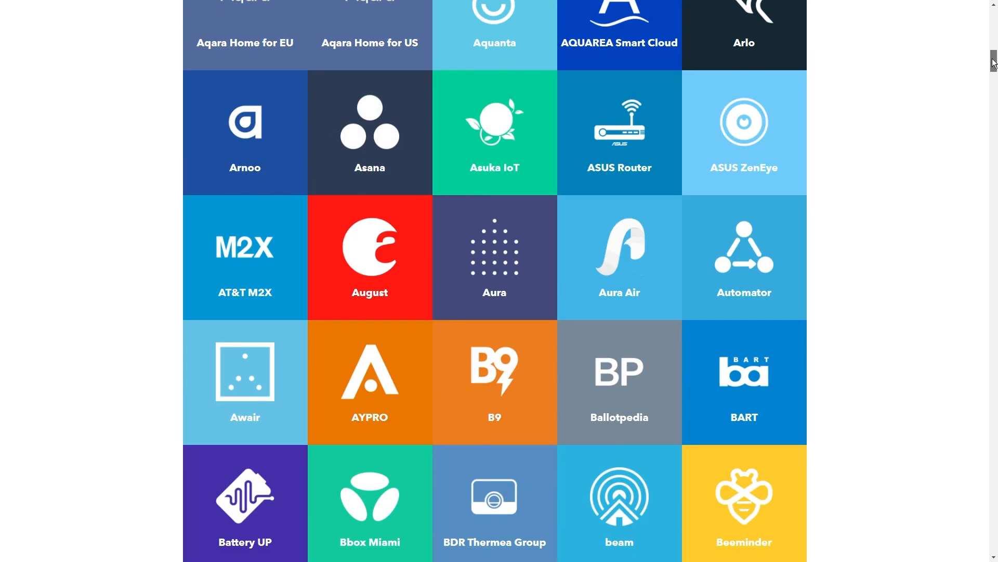